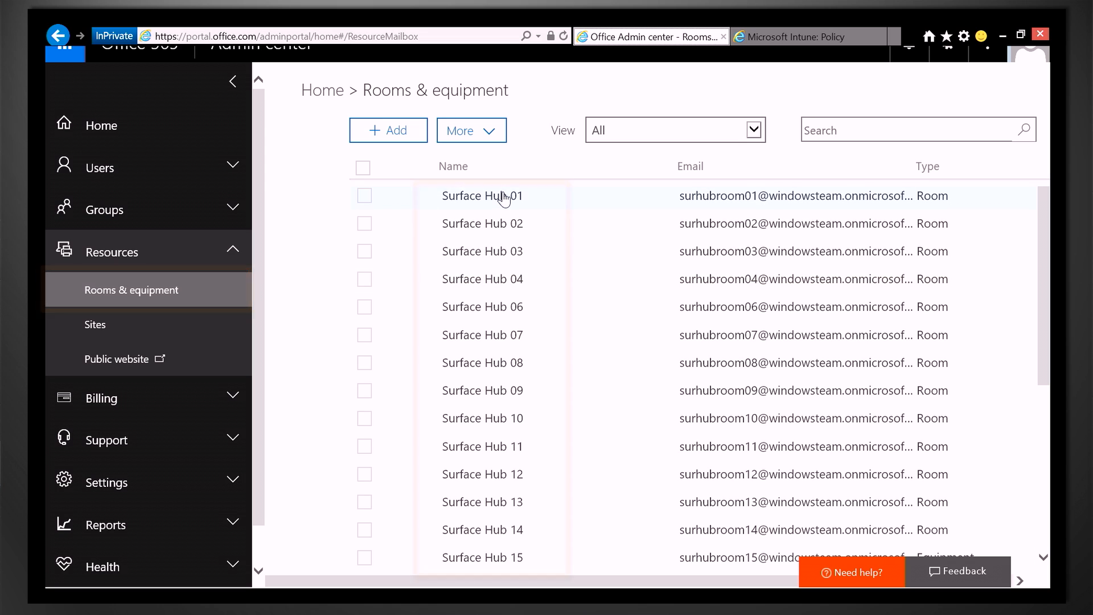
# - Show Surface Hub 01's room details and its automatic-processing booking options, then begin hub setup
pyautogui.click(483, 196)
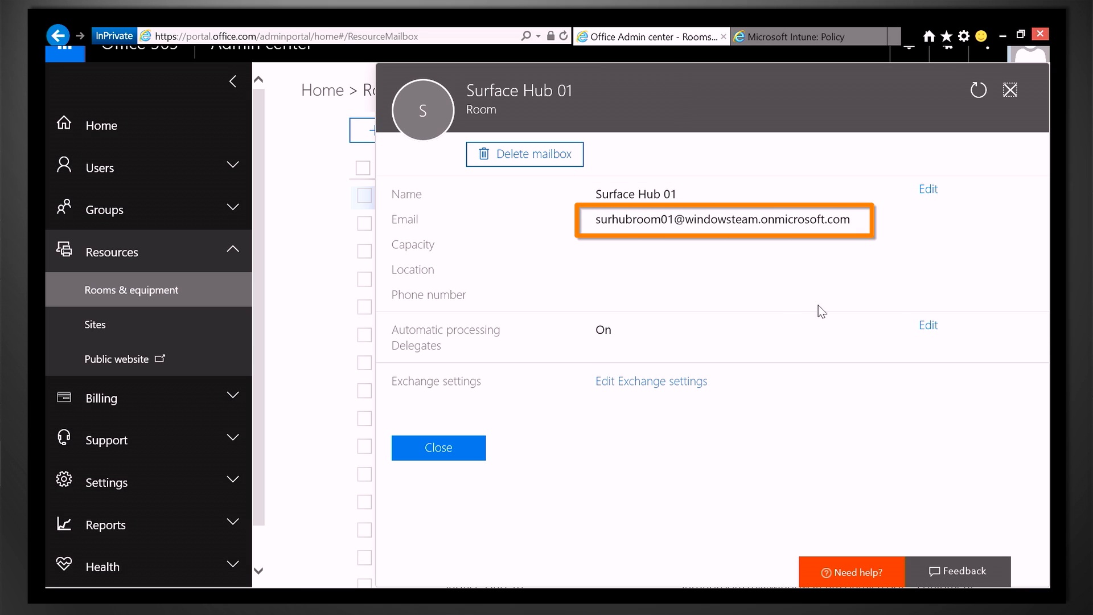
pyautogui.click(928, 324)
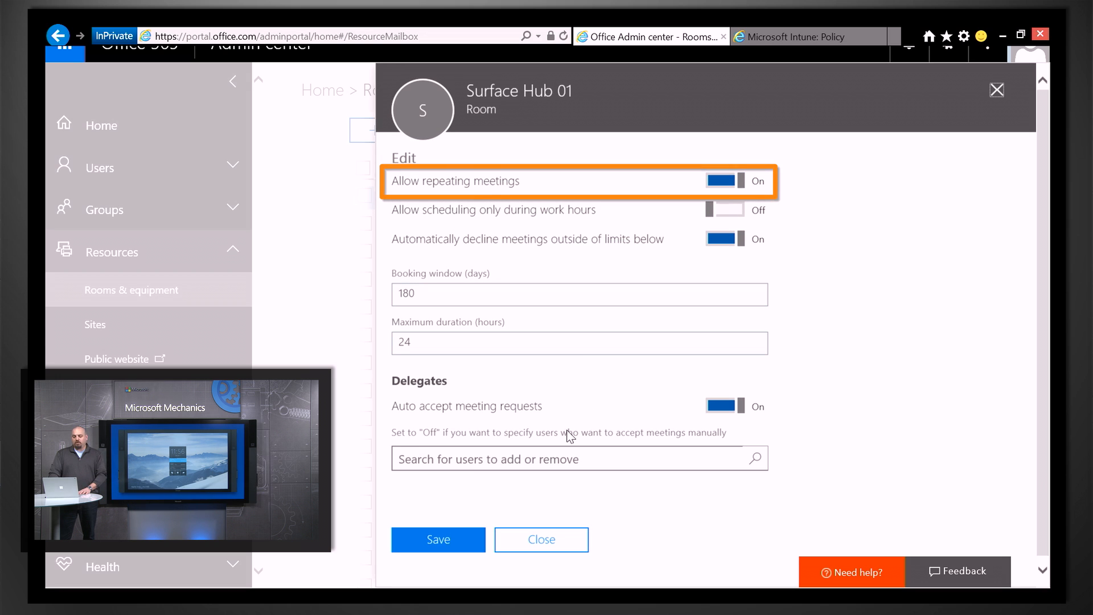
pyautogui.click(437, 540)
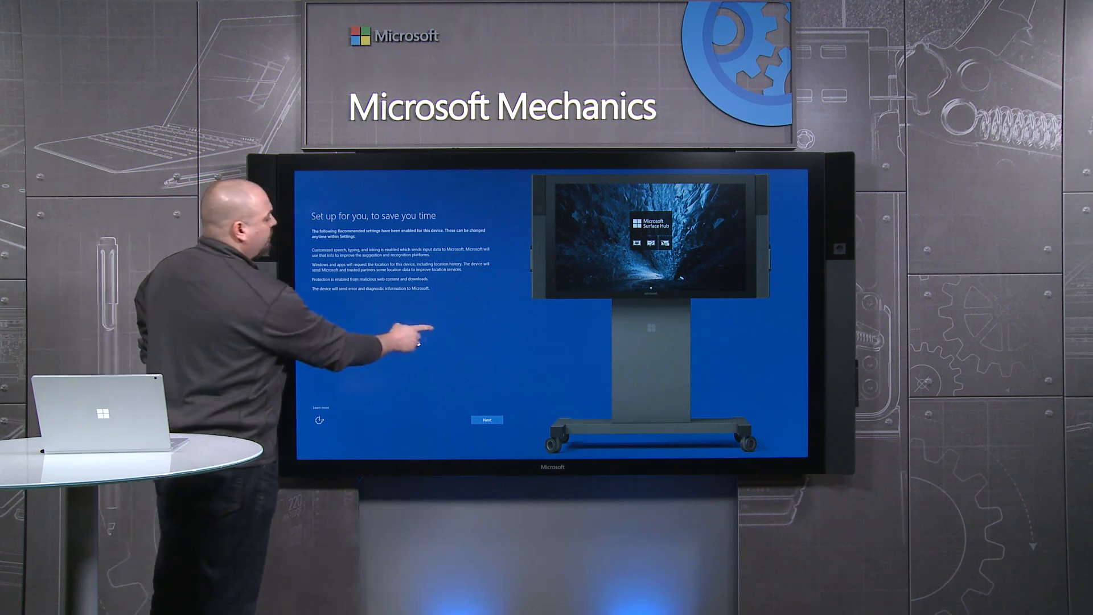
# - Accept recommended settings, submit the device account, and keep names 'Surface Hub' / 'surfacehub'
pyautogui.click(486, 420)
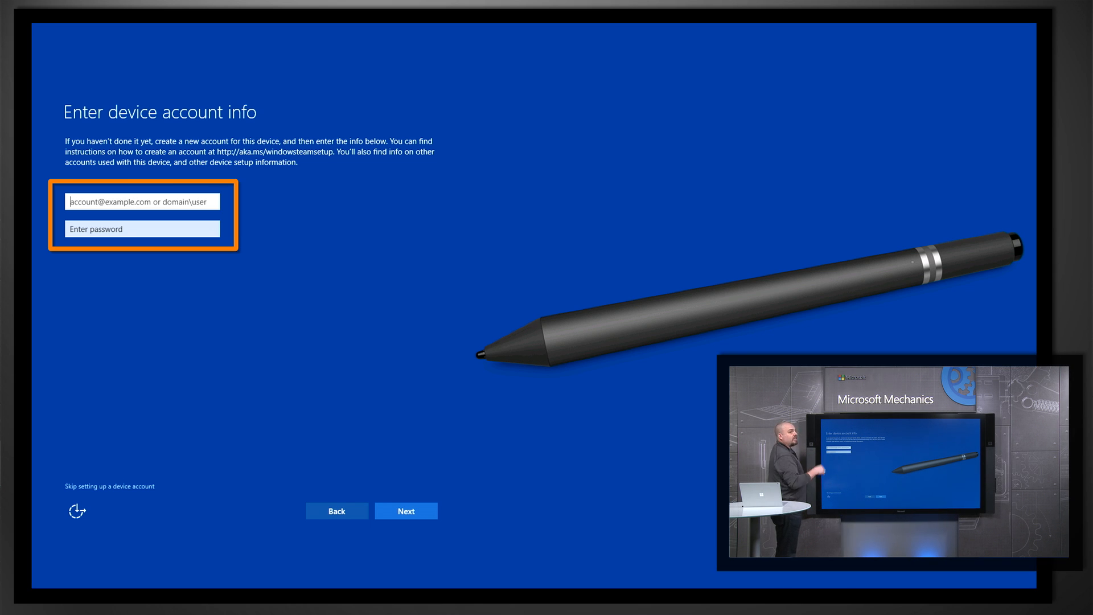
pyautogui.click(405, 510)
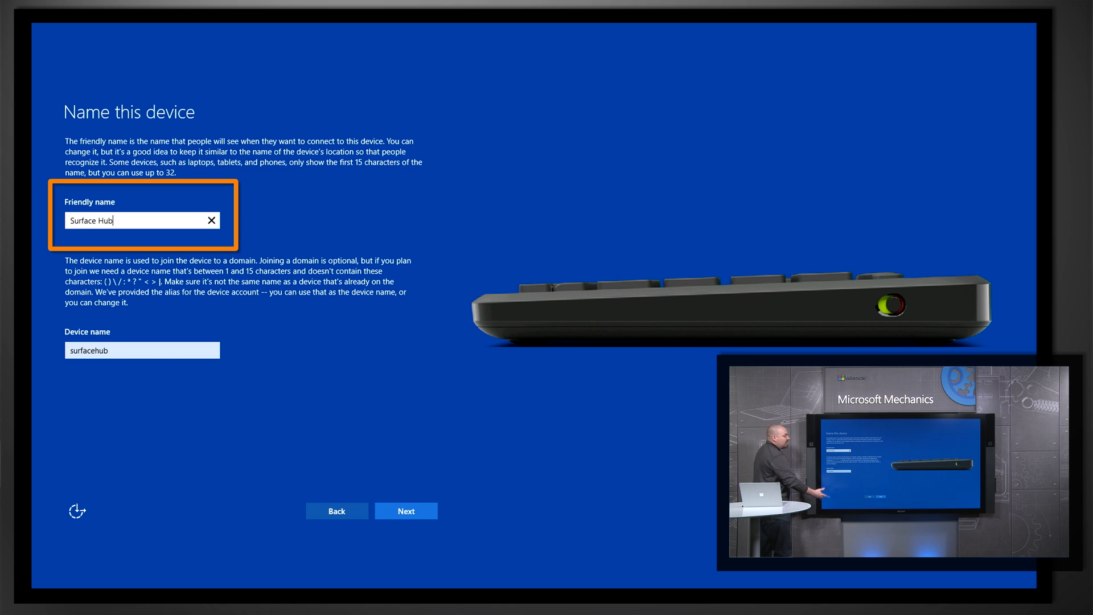
pyautogui.click(143, 350)
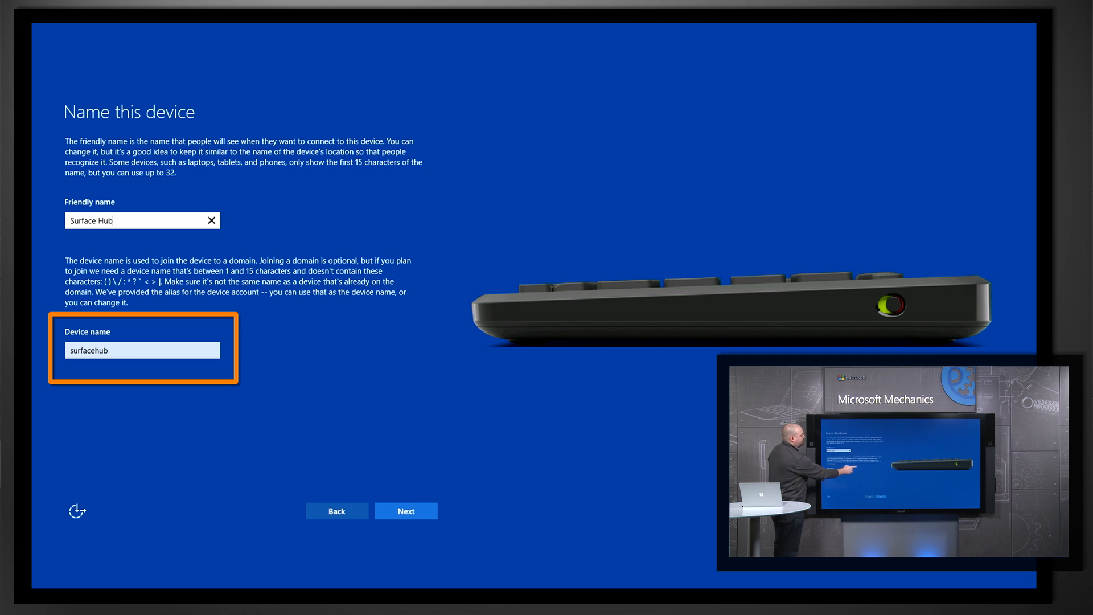
pyautogui.click(405, 510)
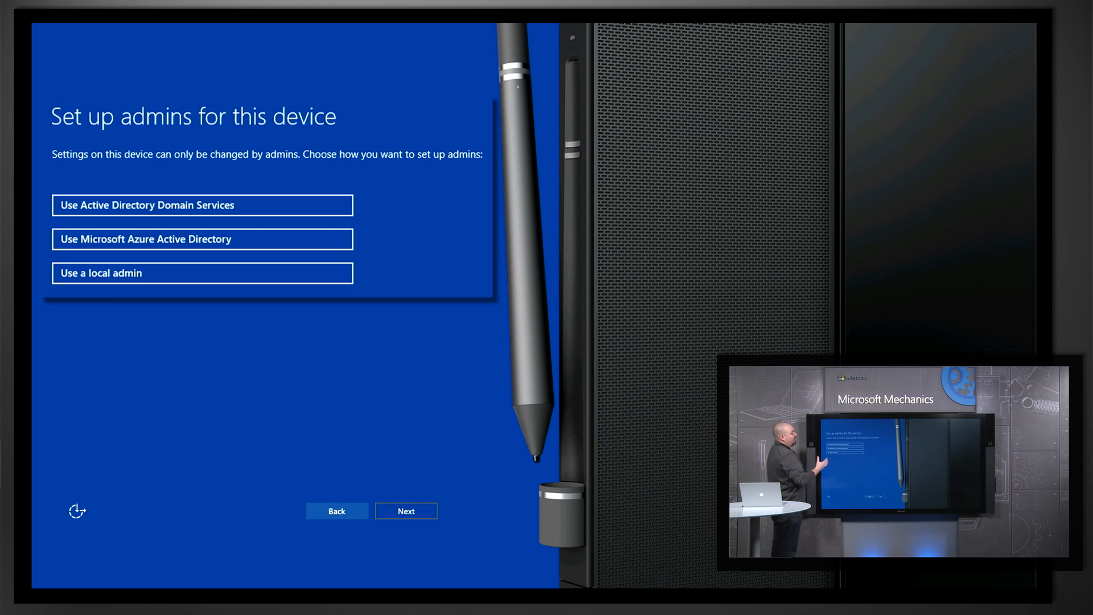
# - Choose Active Directory domain join for admins, submit the credentials, and continue past the security group step
pyautogui.click(202, 205)
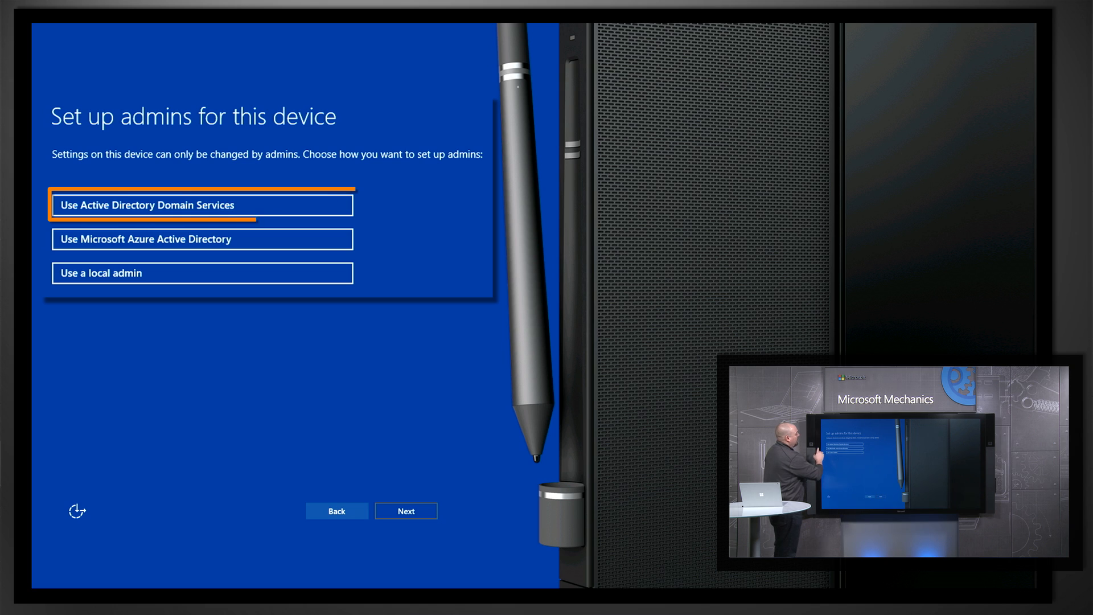
pyautogui.click(203, 203)
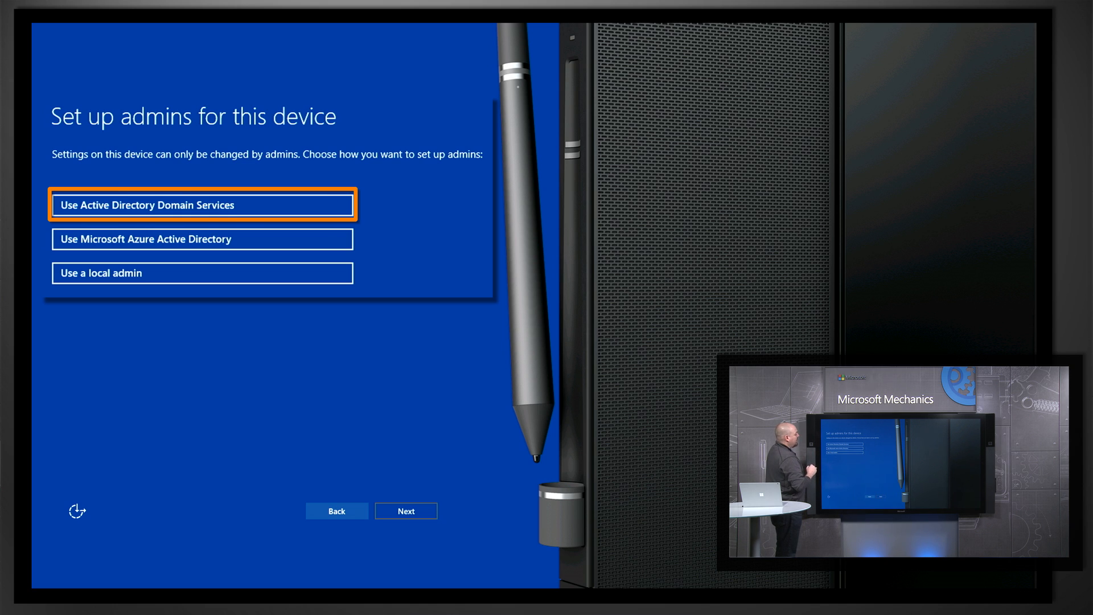
pyautogui.click(202, 239)
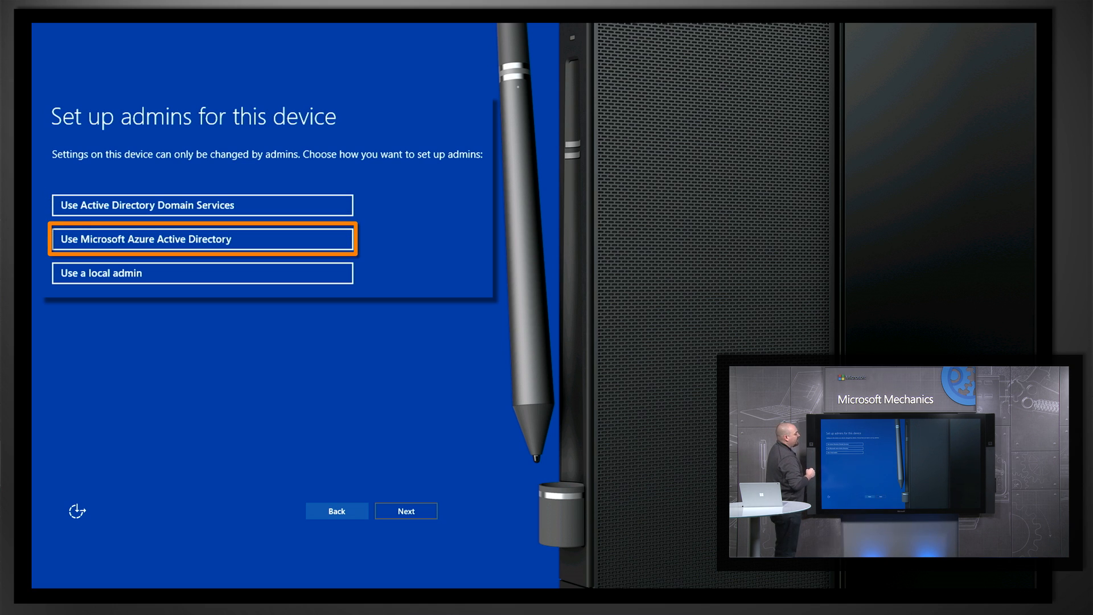
pyautogui.click(203, 272)
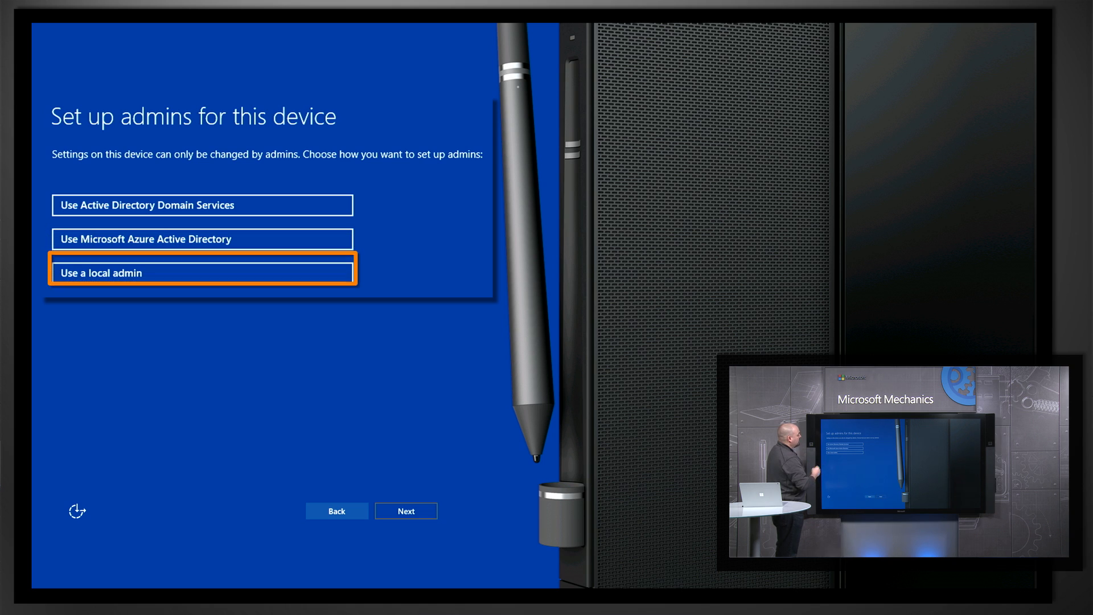
pyautogui.click(203, 205)
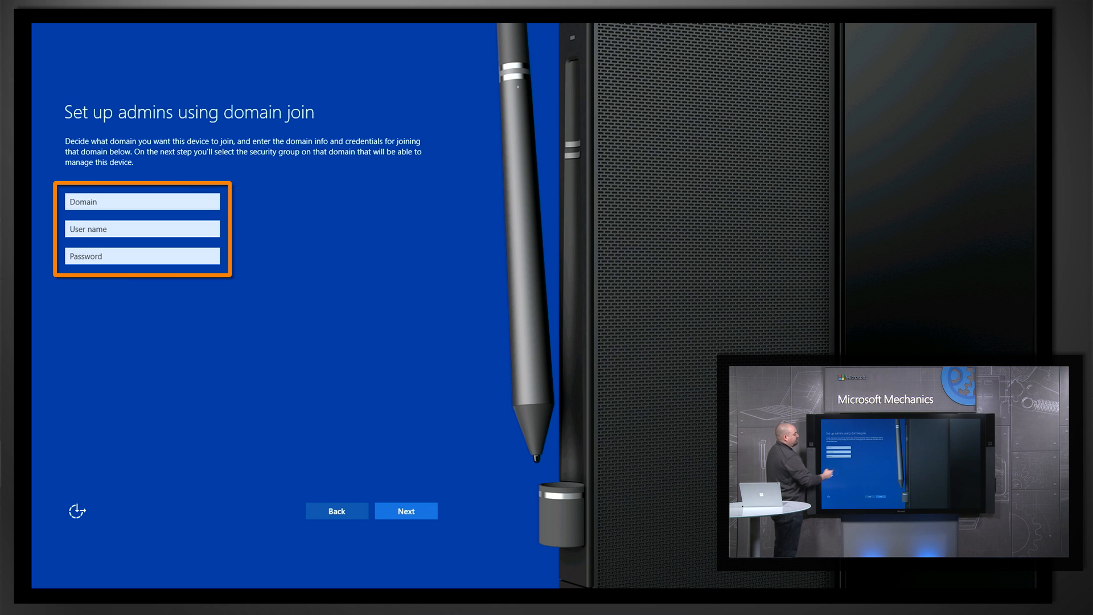
pyautogui.click(405, 510)
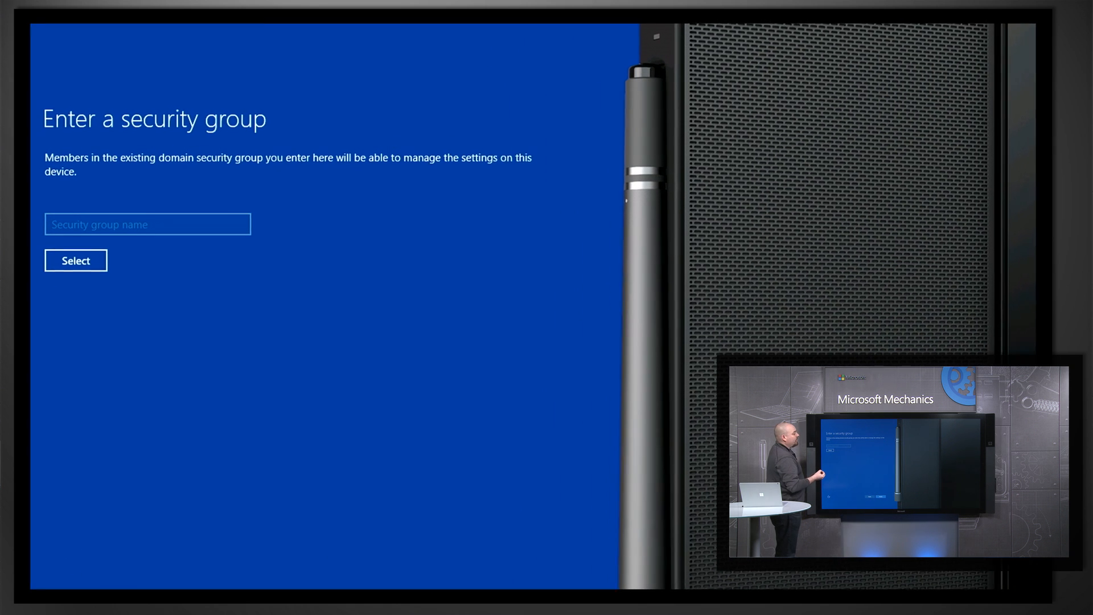
pyautogui.click(148, 225)
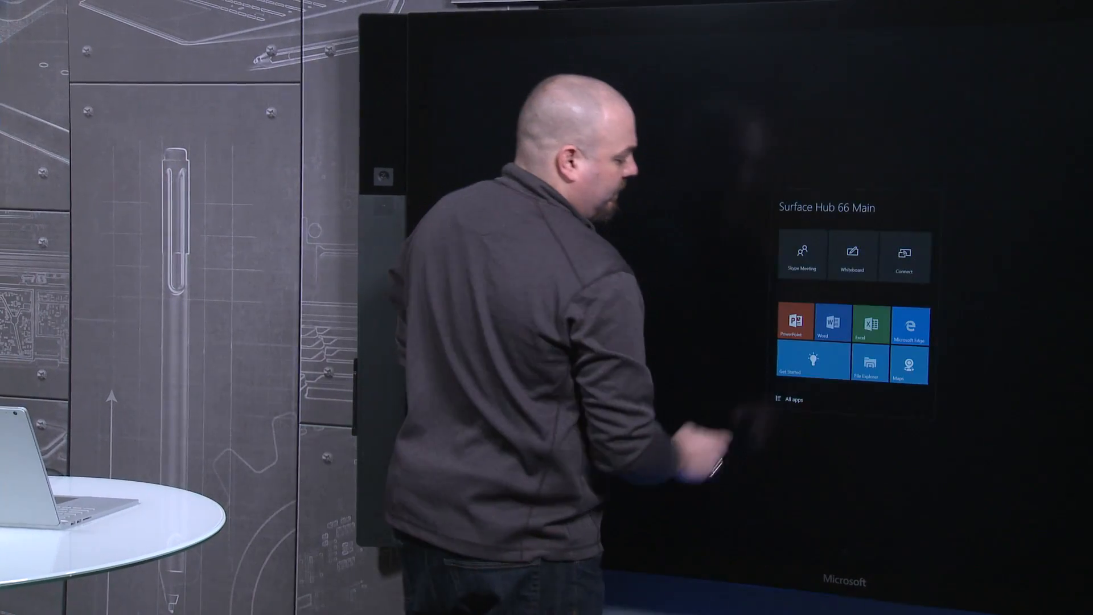
# - Launch Settings from All apps and approve the admin UAC prompt with credentials
pyautogui.click(788, 400)
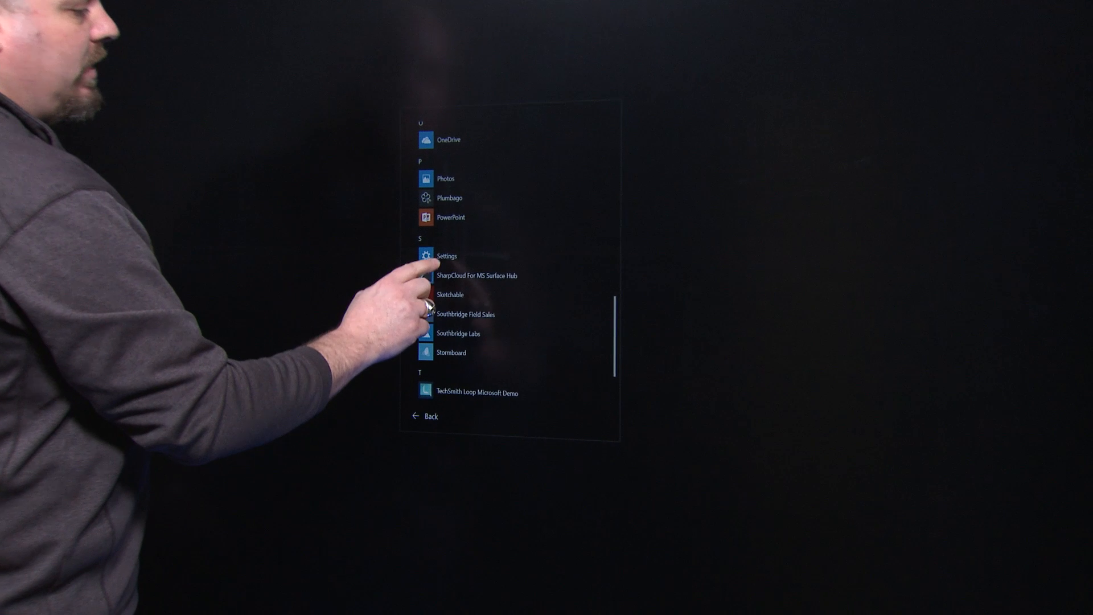
pyautogui.click(446, 256)
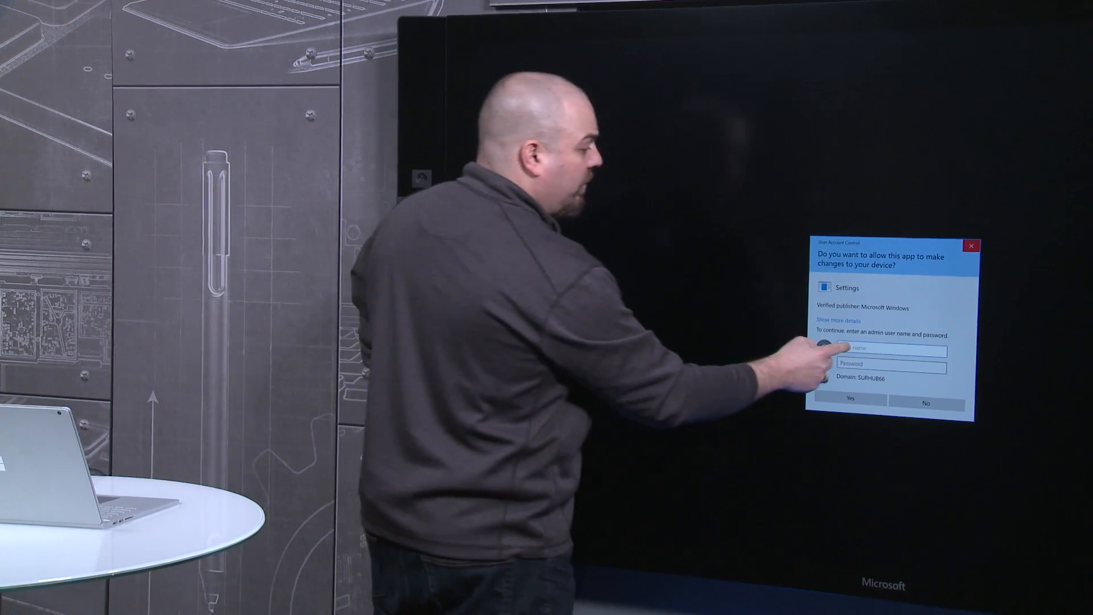
pyautogui.click(886, 351)
pyautogui.write('a')
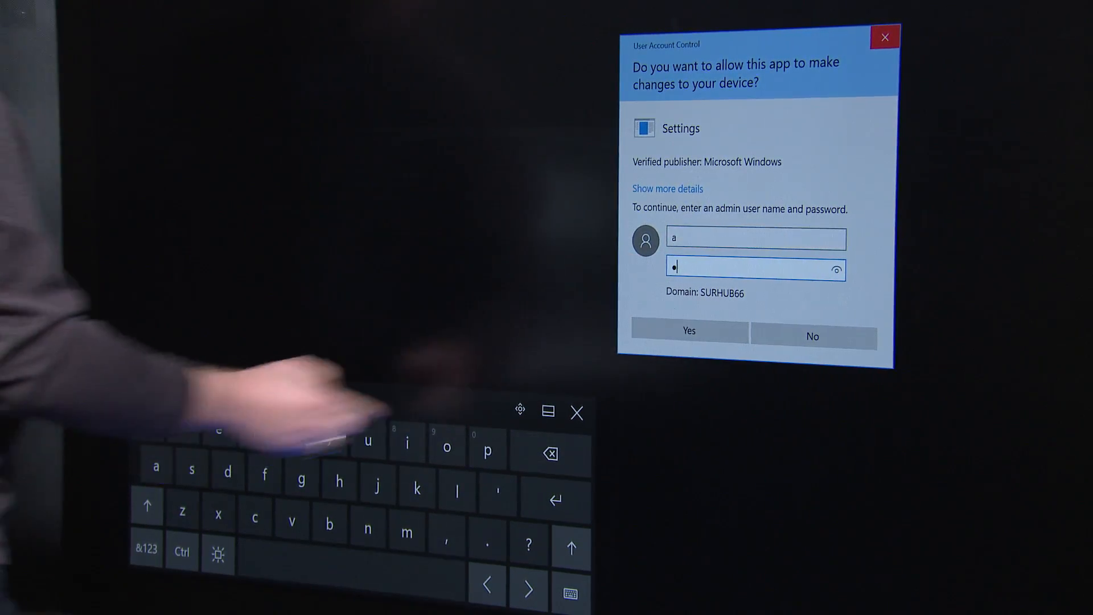
pyautogui.click(688, 330)
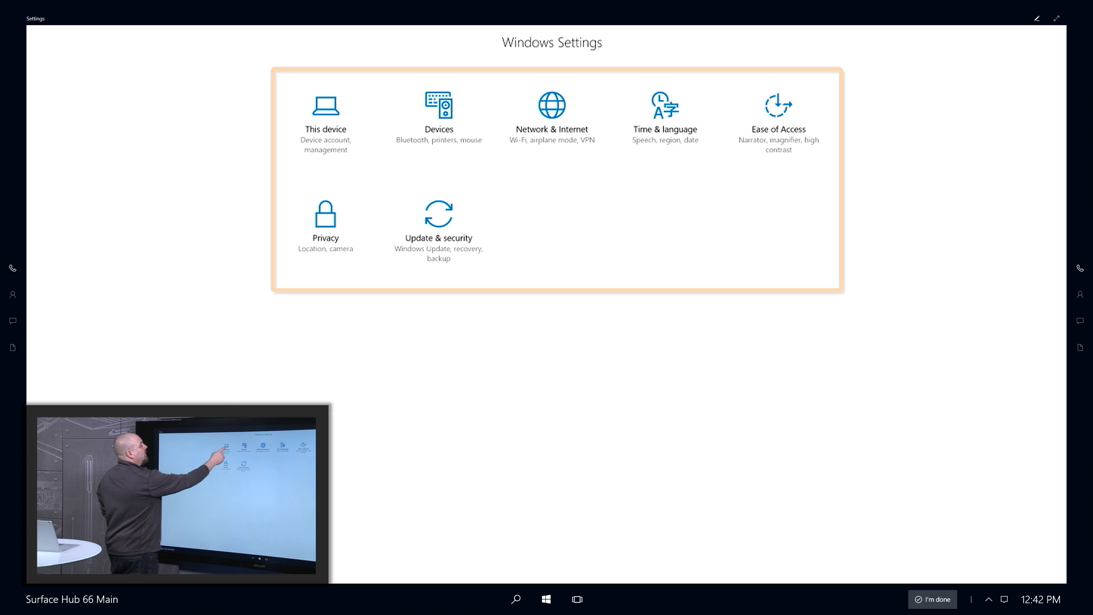
# - Review This device's Accounts settings and its Wireless projection settings
pyautogui.click(324, 118)
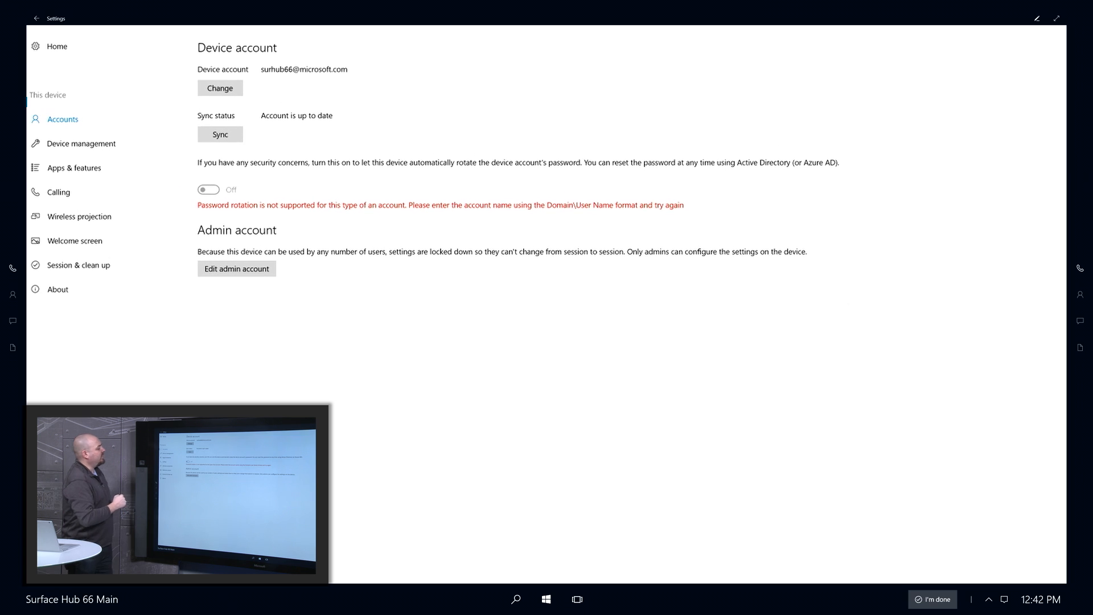
pyautogui.click(79, 216)
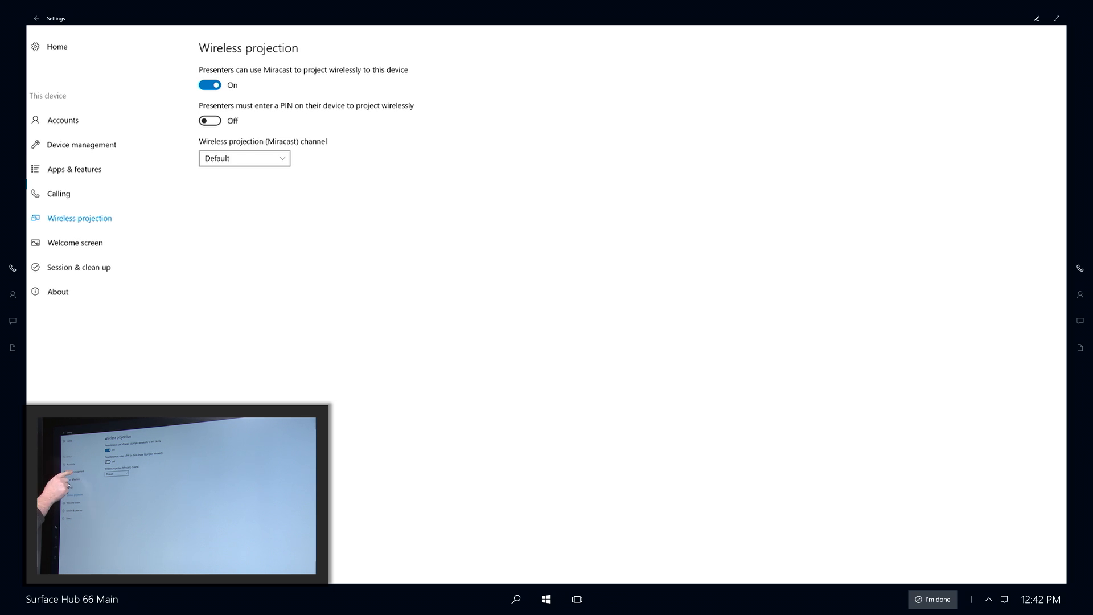
pyautogui.click(81, 144)
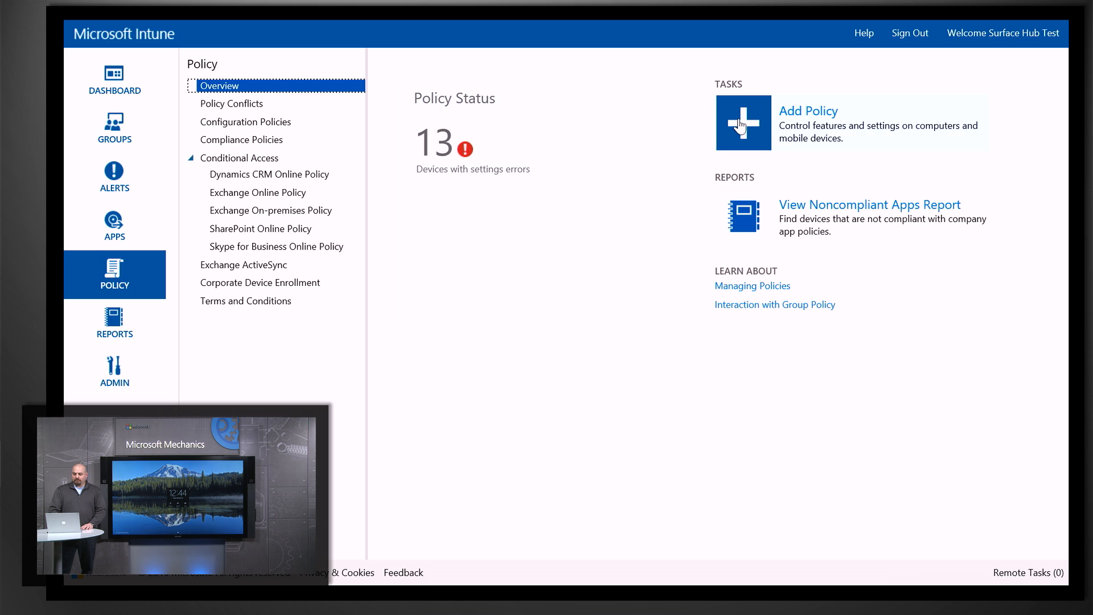
# - Create a custom policy from the General Configuration (Windows 10 Team and later) template
pyautogui.click(743, 123)
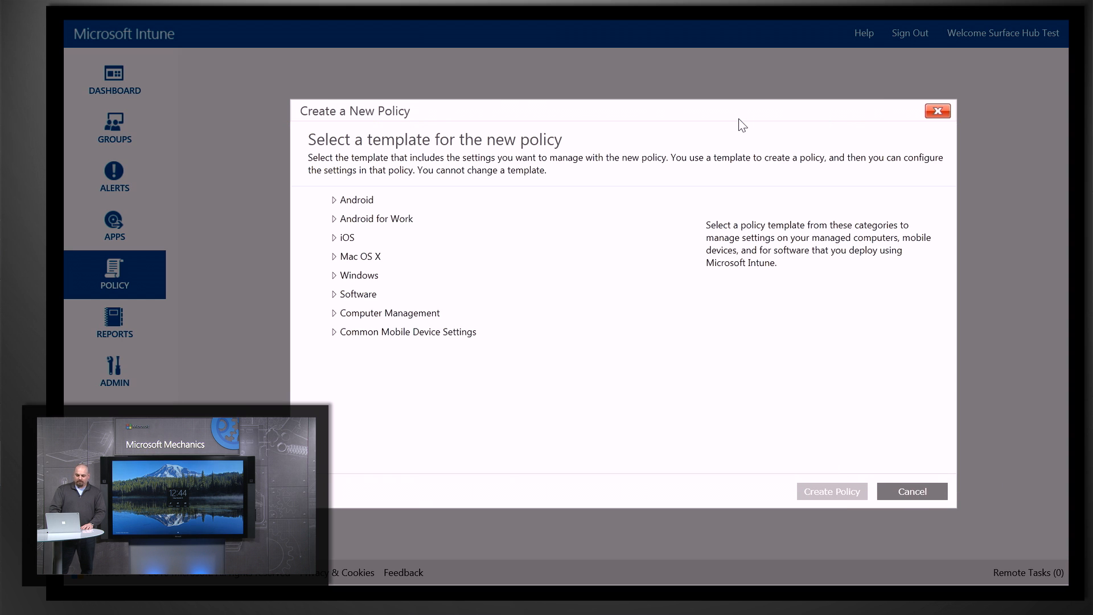
pyautogui.moveTo(340, 284)
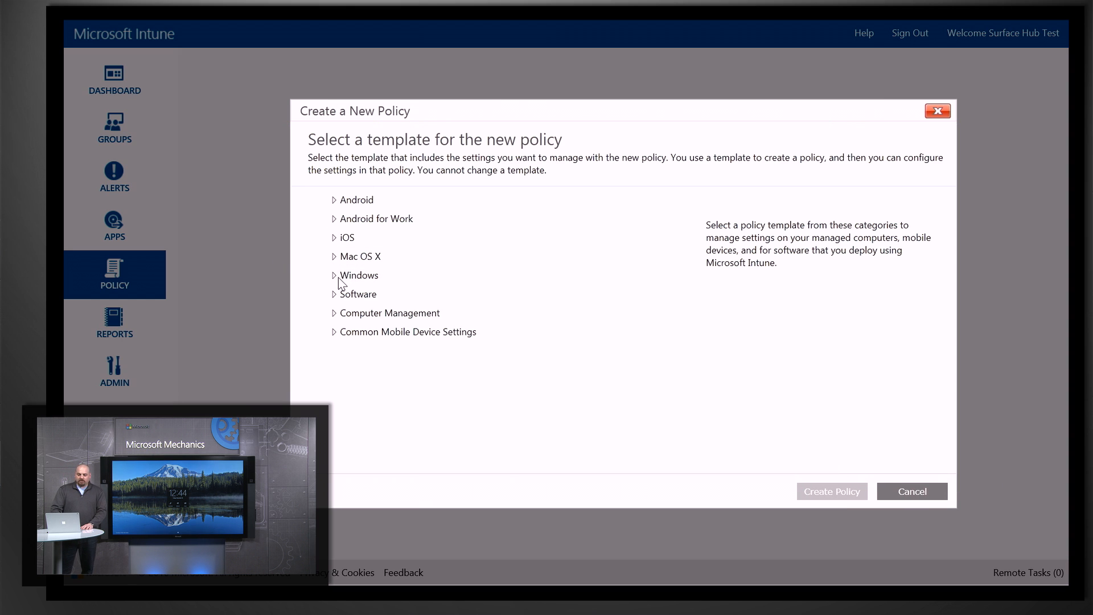
pyautogui.click(358, 274)
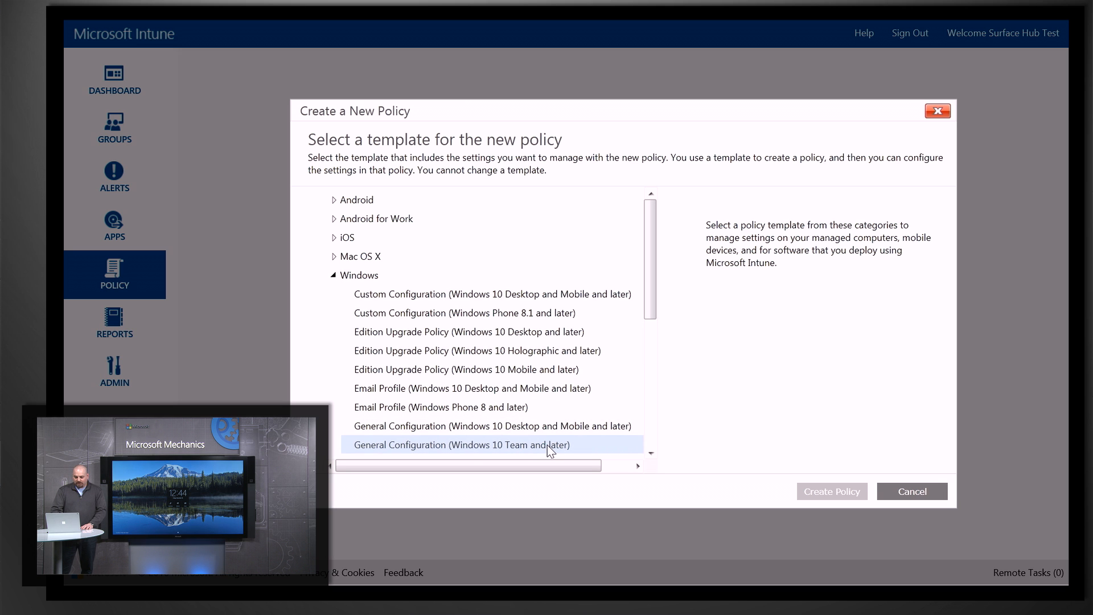
pyautogui.click(461, 445)
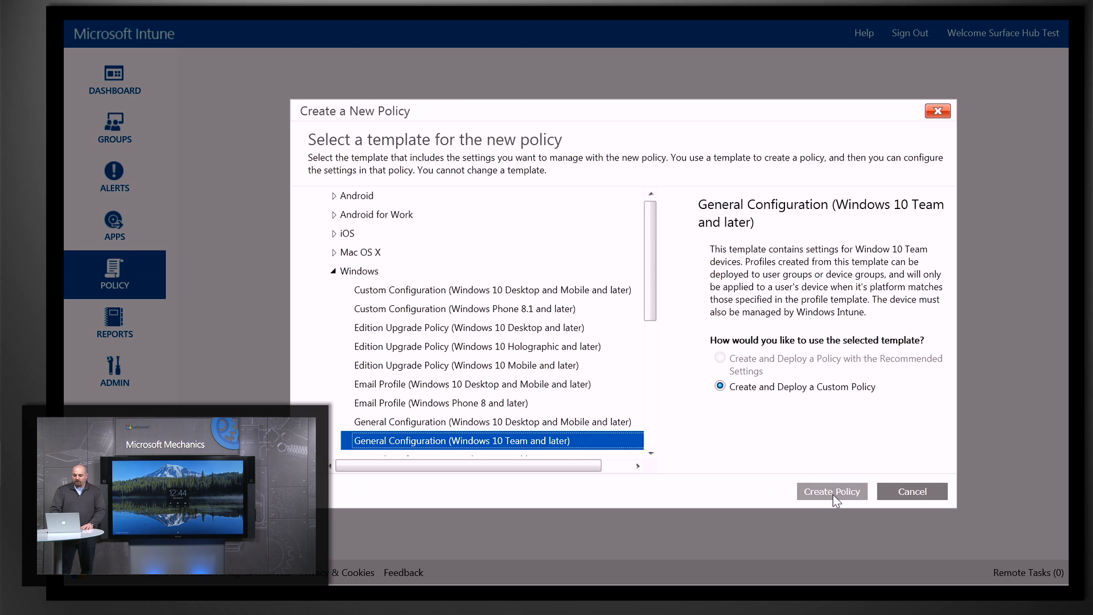
pyautogui.click(831, 490)
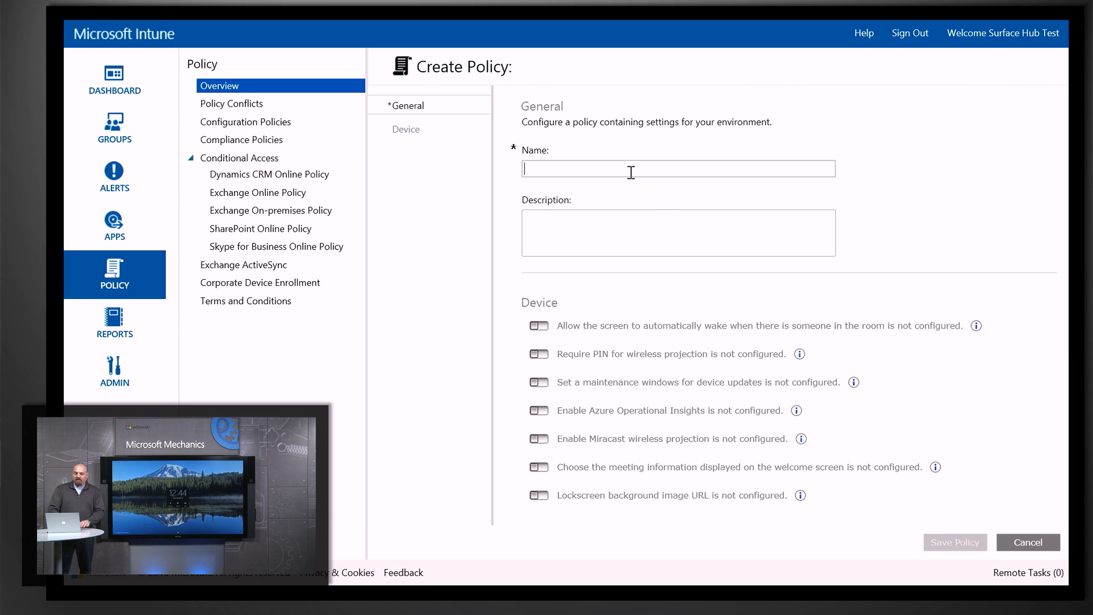
# - Name the policy 'Miracast settings', set wireless projection PIN to No, and enable a 3:00 AM maintenance window
pyautogui.write('Miracast settings')
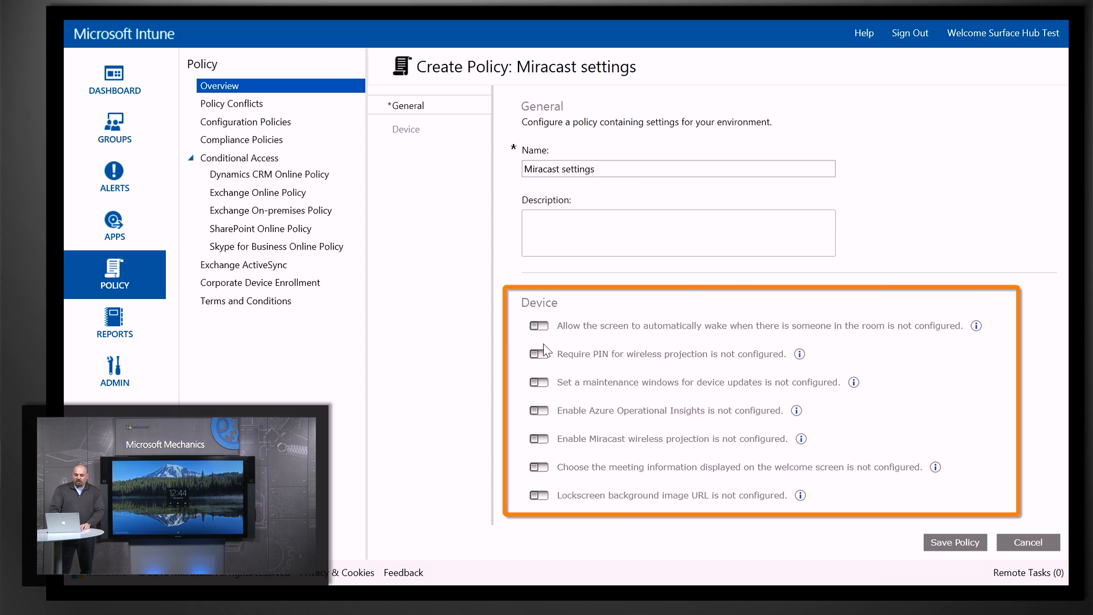
pyautogui.moveTo(536, 353)
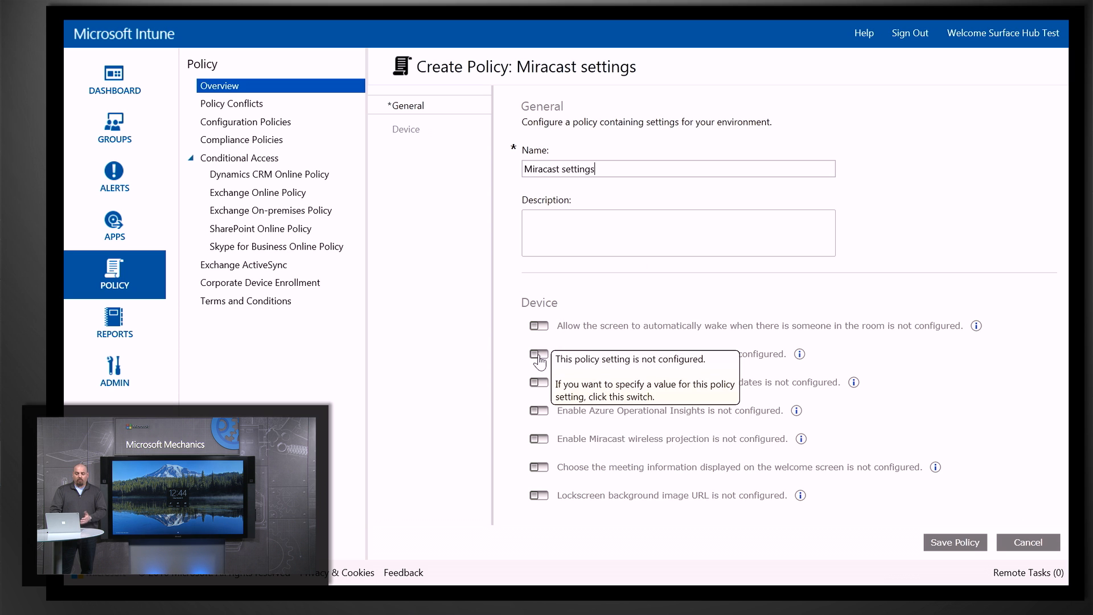
pyautogui.click(537, 354)
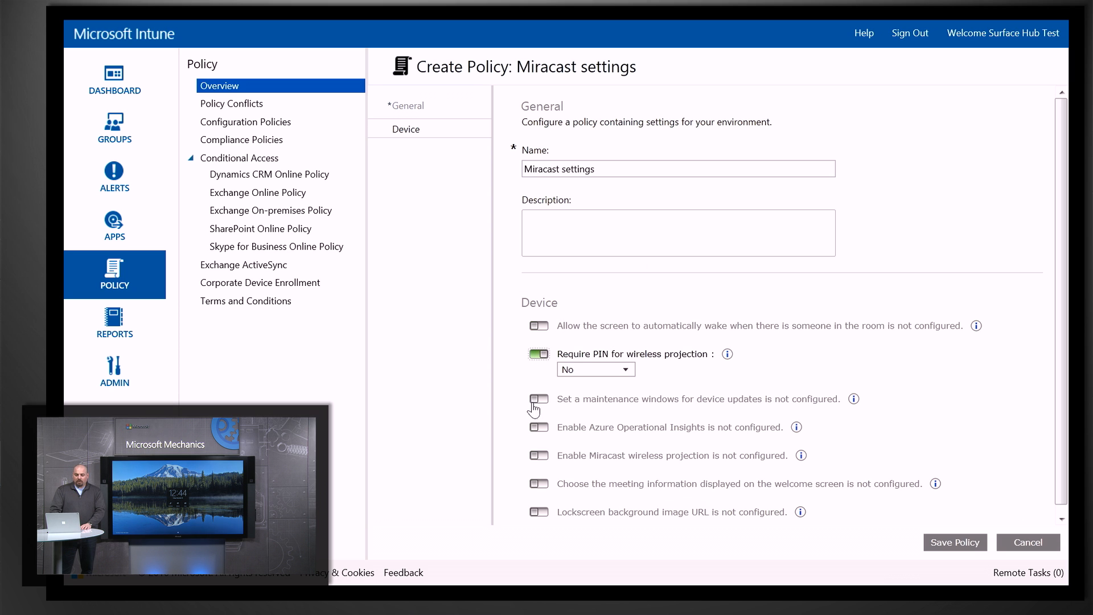
pyautogui.click(537, 406)
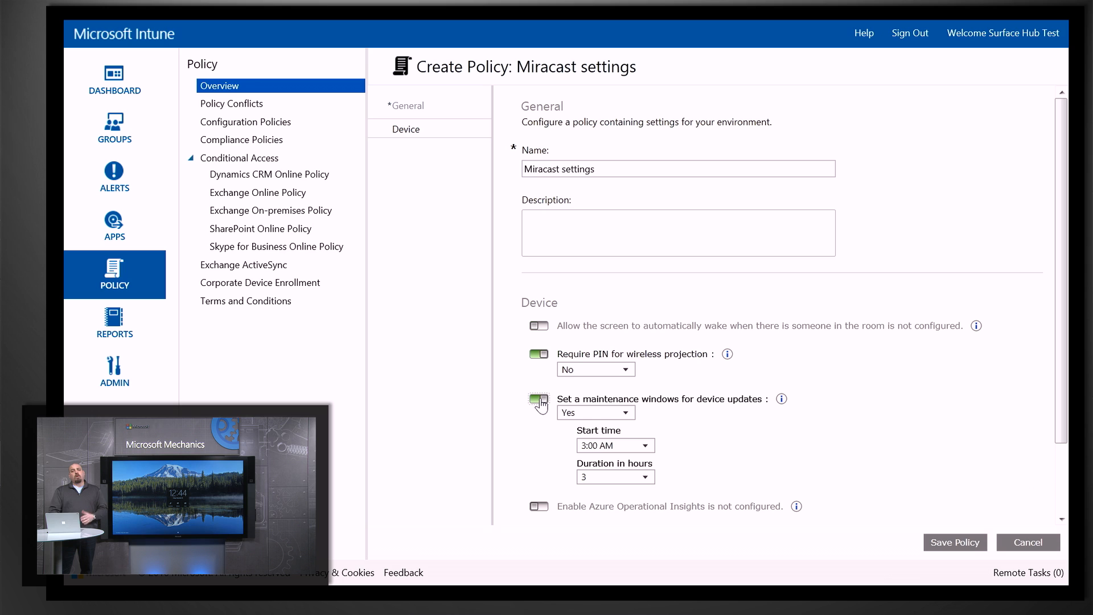